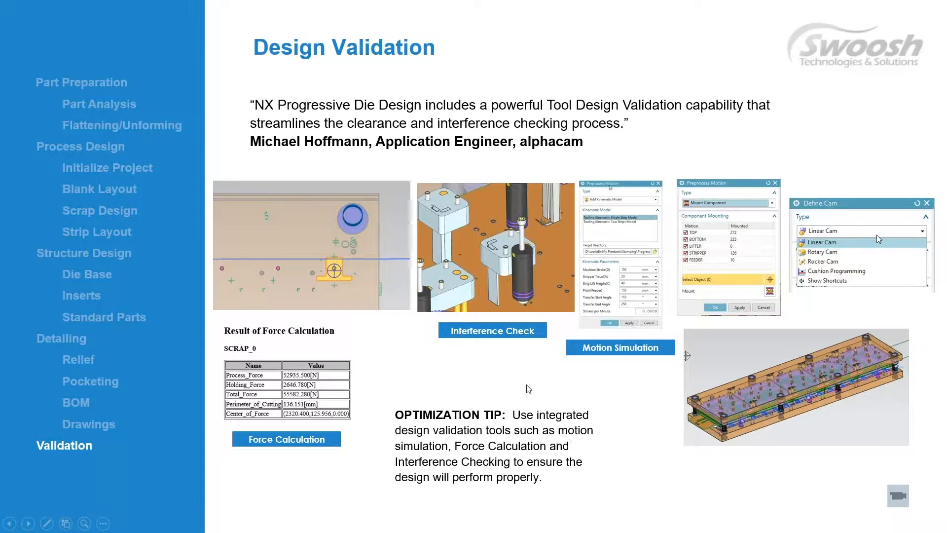
{"action": "mouse_move", "coordinate": [485, 372]}
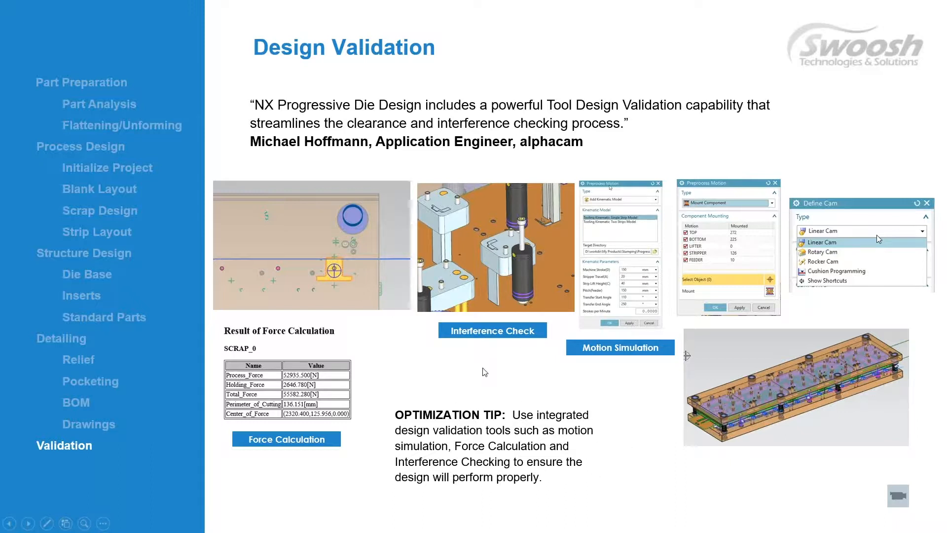
{"action": "mouse_move", "coordinate": [150, 400]}
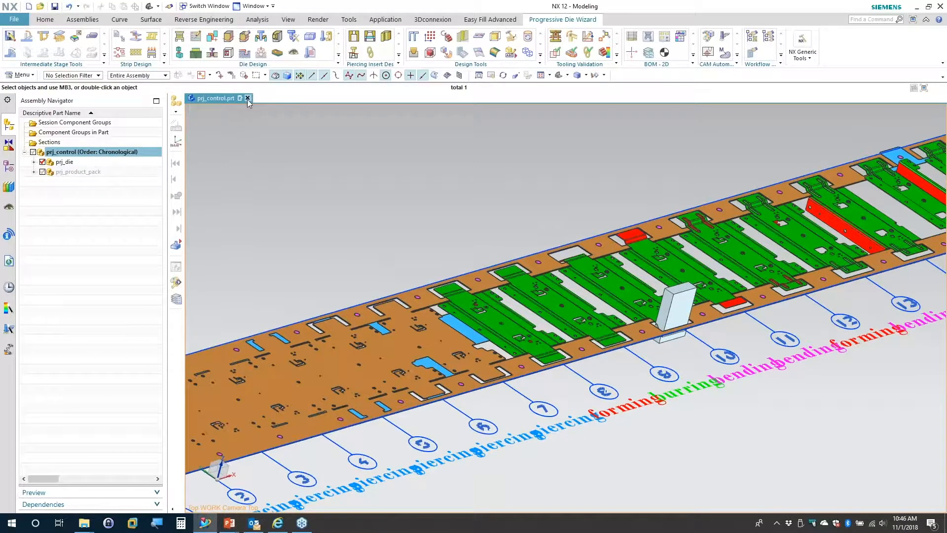
Close prj_control.prt together with its components without saving changes.
{"action": "left_click", "coordinate": [246, 98]}
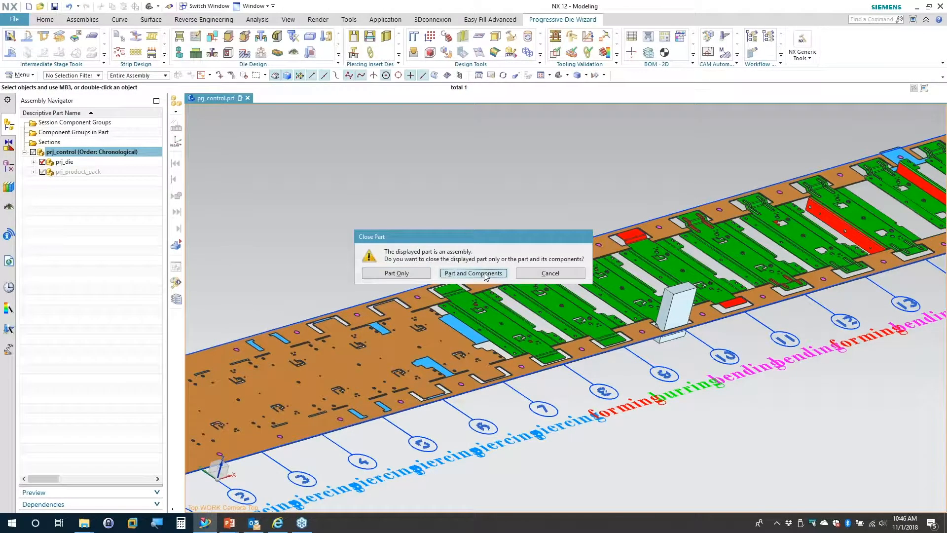
{"action": "left_click", "coordinate": [472, 273]}
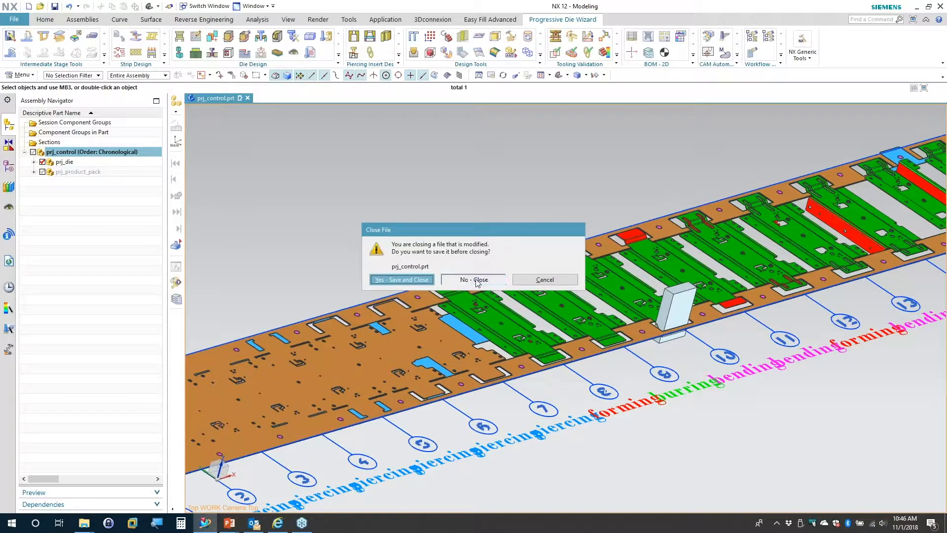
{"action": "left_click", "coordinate": [473, 279]}
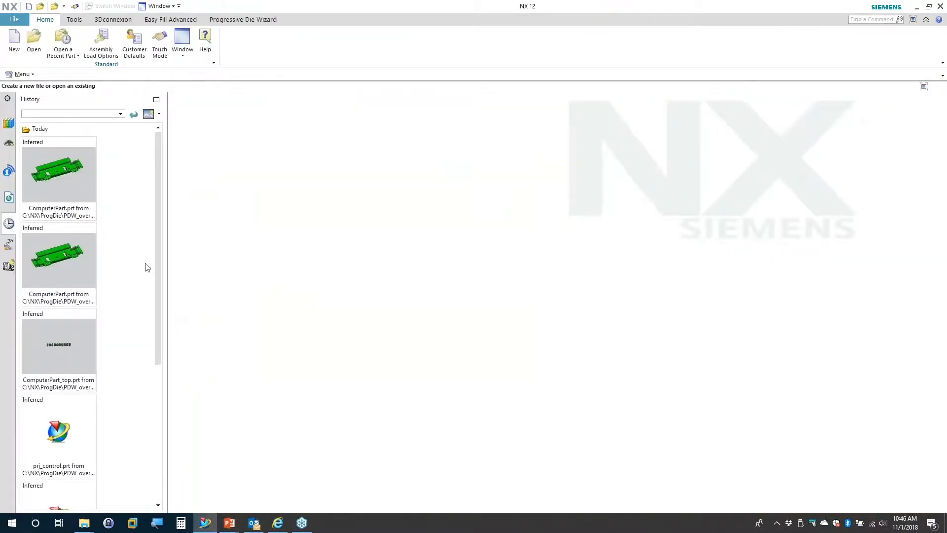
Reopen prj_control.prt from the recent-parts History list.
{"action": "scroll", "scroll_direction": "down", "scroll_amount": 3}
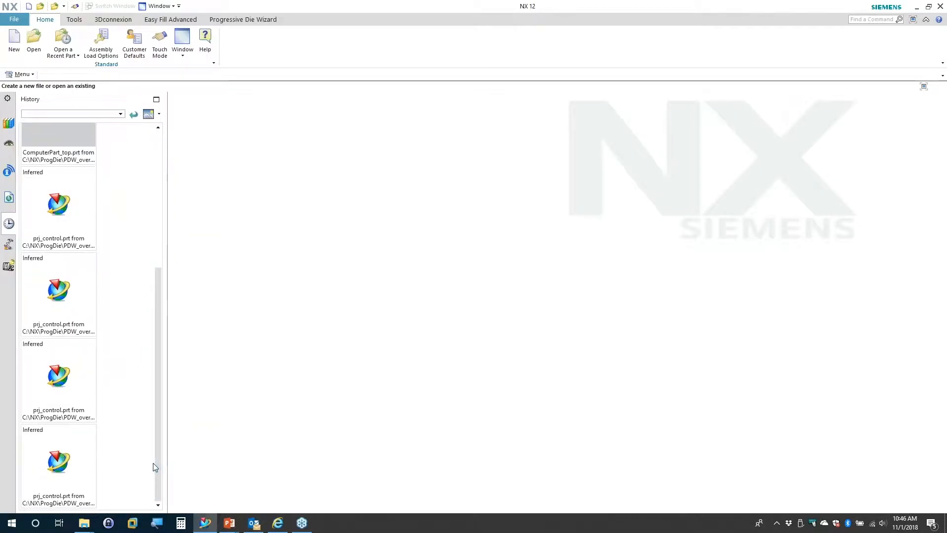
{"action": "left_click", "coordinate": [58, 459]}
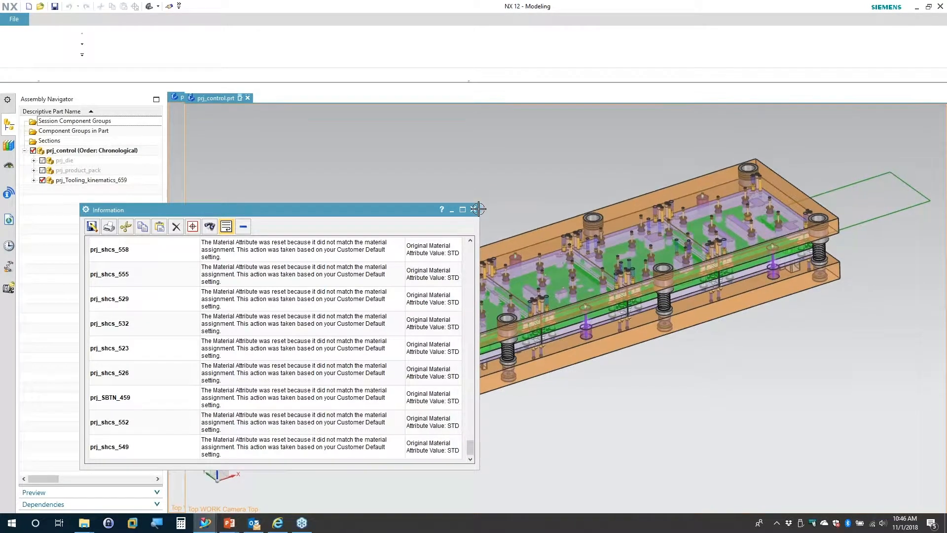
Dismiss the material-reset Information report, fit the die in view, and show Progressive Die Wizard tools.
{"action": "left_click", "coordinate": [477, 209]}
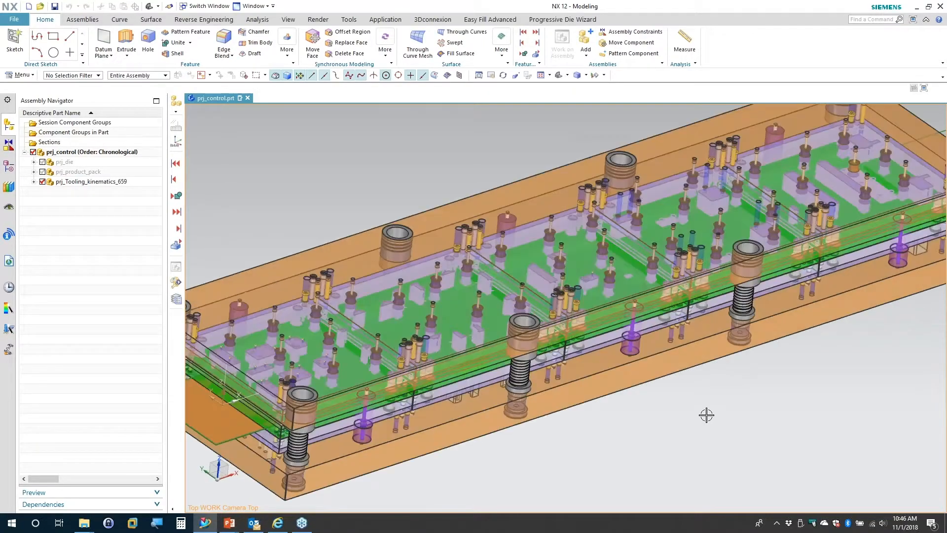
{"action": "scroll", "scroll_direction": "up", "scroll_amount": 3}
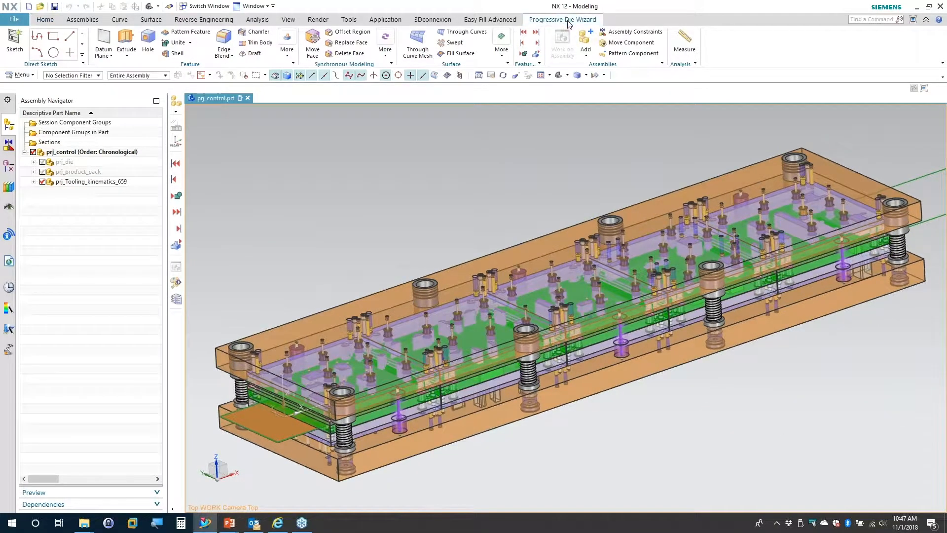
{"action": "left_click", "coordinate": [561, 19]}
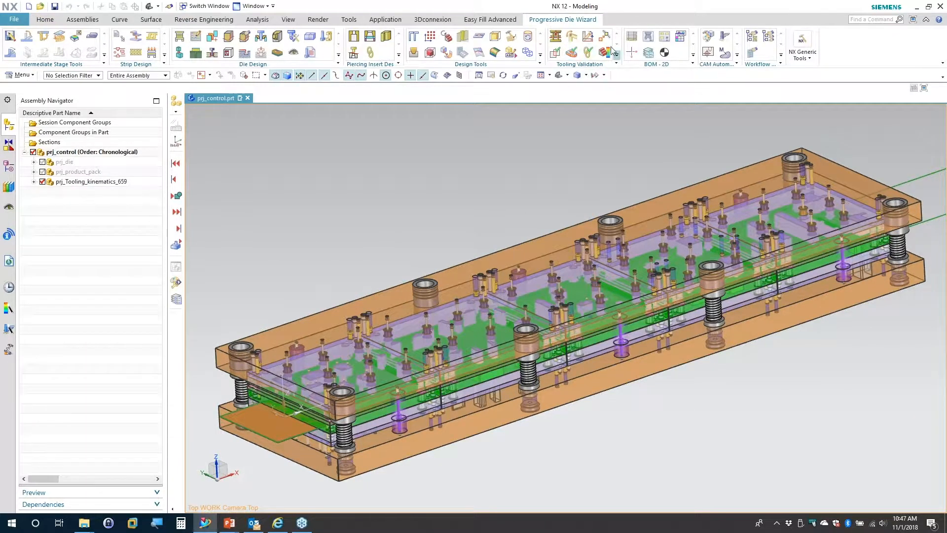
{"action": "mouse_move", "coordinate": [554, 36]}
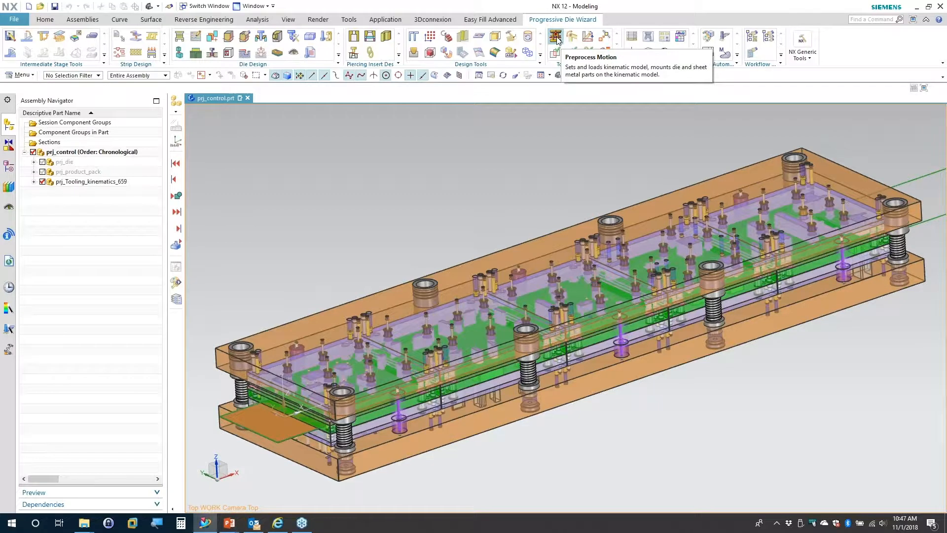
In Preprocess Motion, review Add Kinematic Model parameters, then return to Mount Component.
{"action": "left_click", "coordinate": [554, 36]}
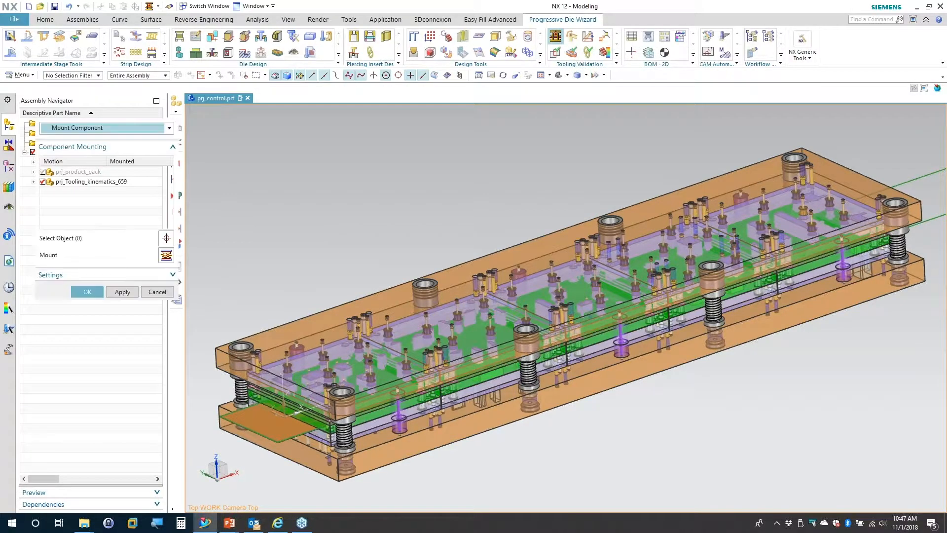
{"action": "left_click", "coordinate": [169, 127]}
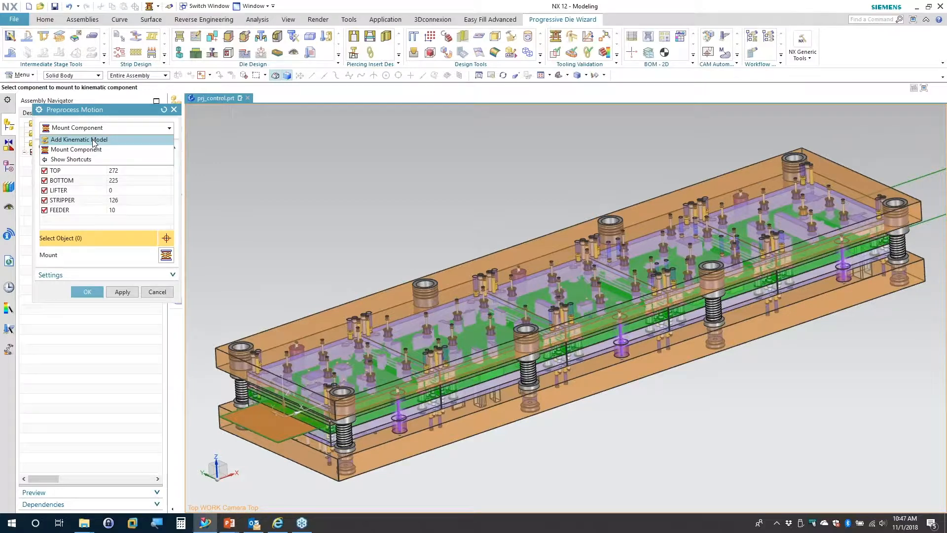
{"action": "left_click", "coordinate": [79, 139]}
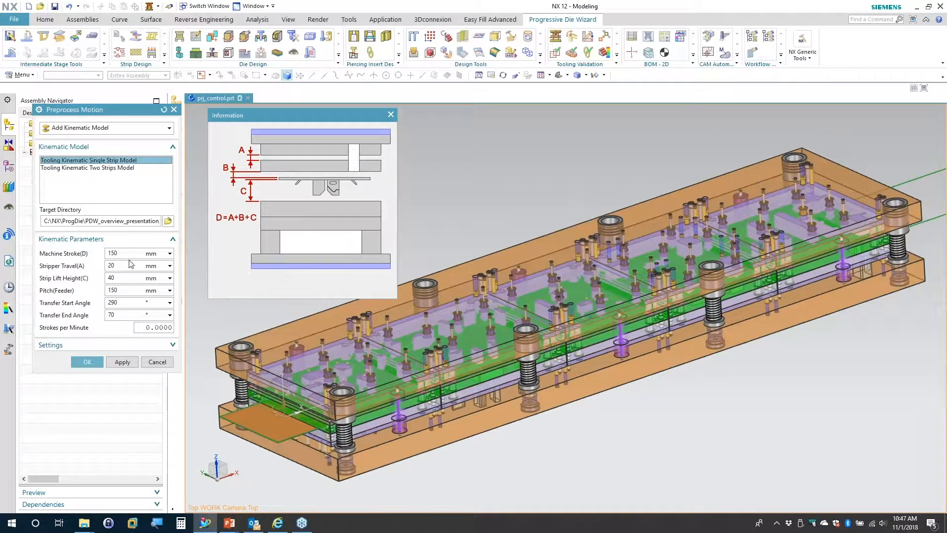
{"action": "mouse_move", "coordinate": [127, 249]}
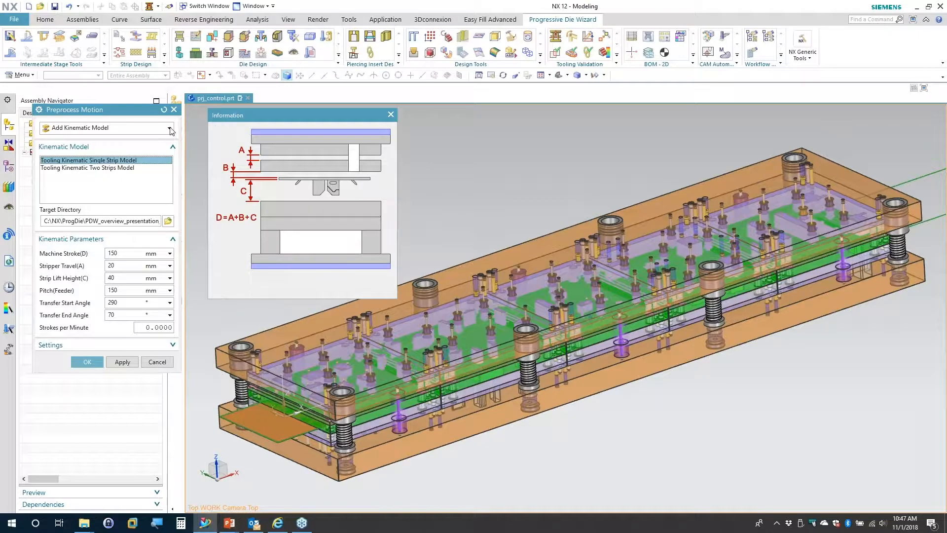
{"action": "left_click", "coordinate": [170, 127]}
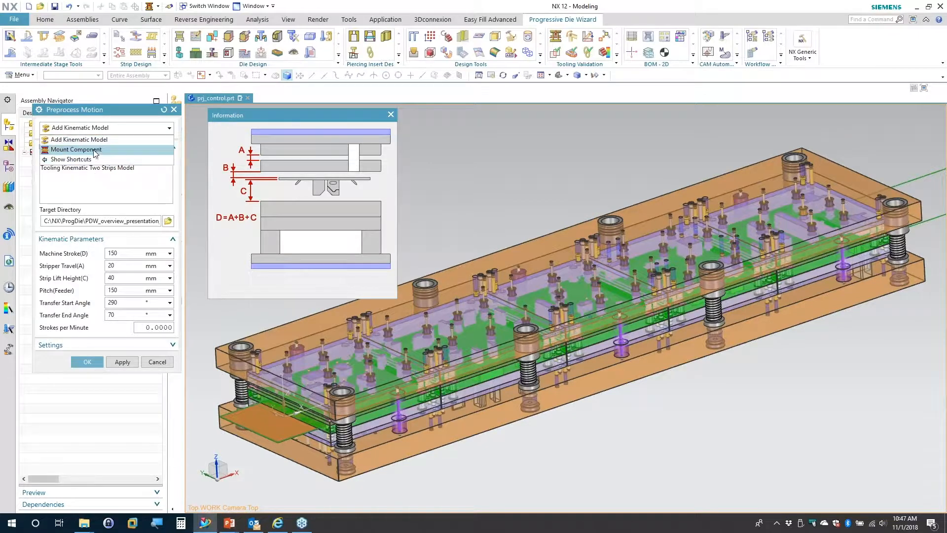
{"action": "left_click", "coordinate": [77, 149]}
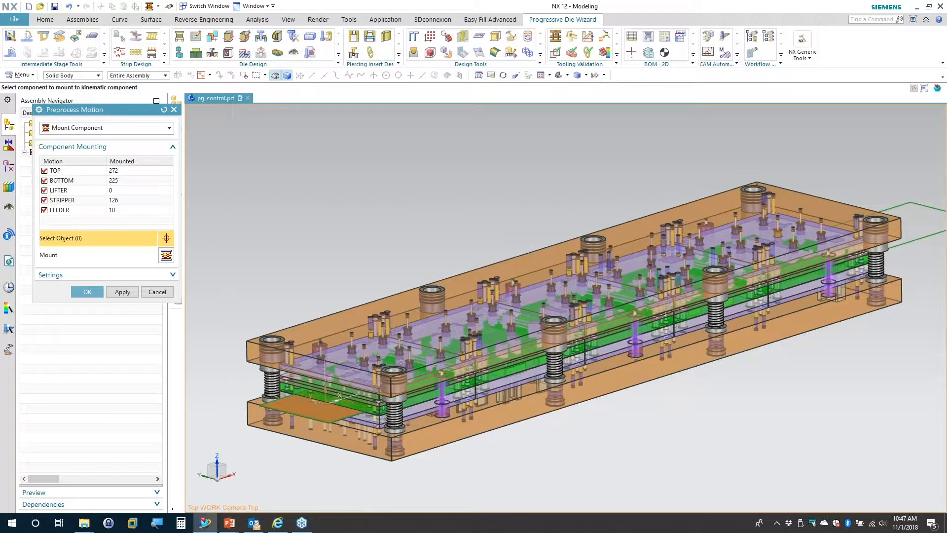
Highlight parts mounted to the TOP, BOTTOM and STRIPPER motions, then confirm the mounting.
{"action": "left_click", "coordinate": [55, 170]}
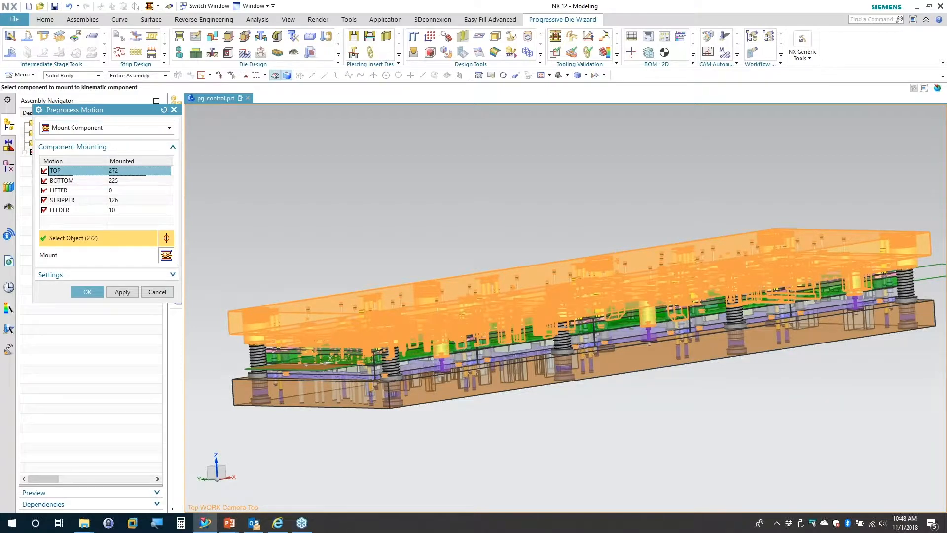
{"action": "left_click", "coordinate": [61, 180]}
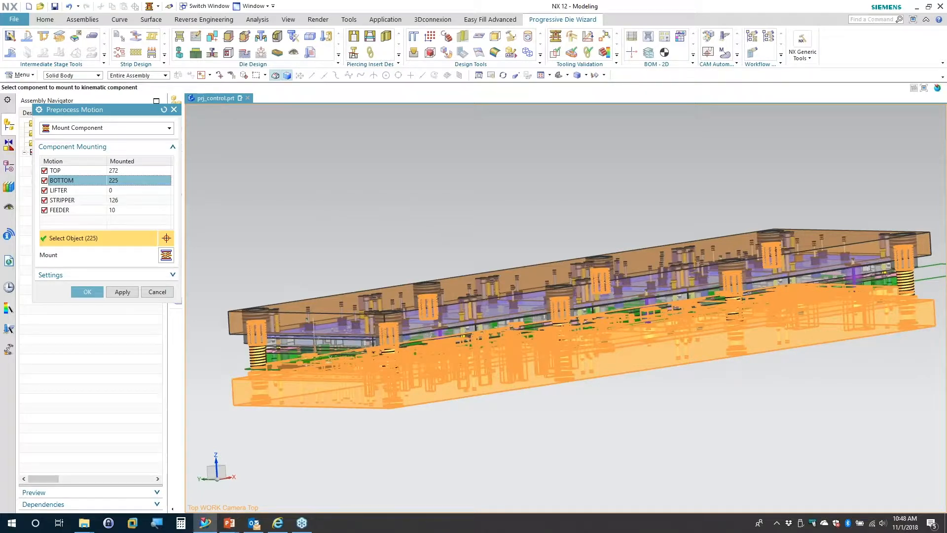
{"action": "left_click", "coordinate": [62, 199]}
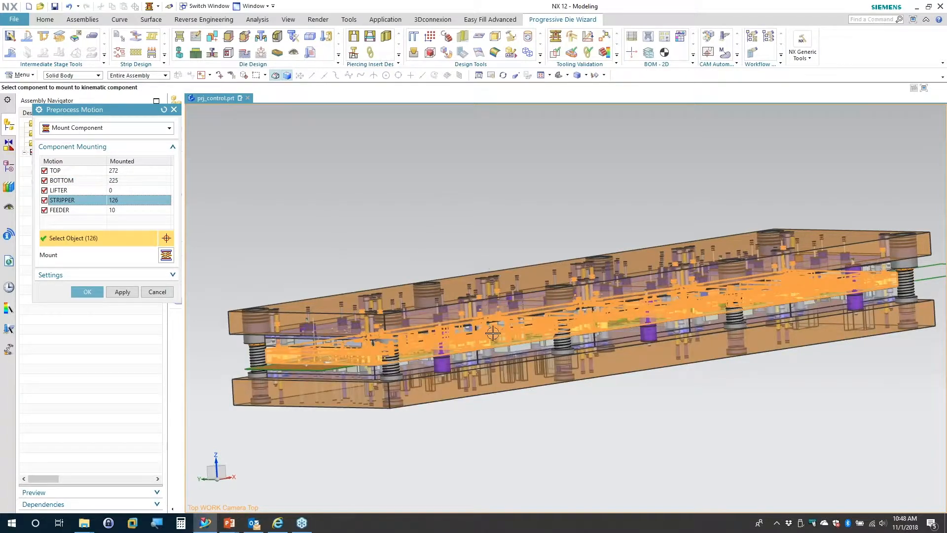
{"action": "left_click", "coordinate": [645, 331]}
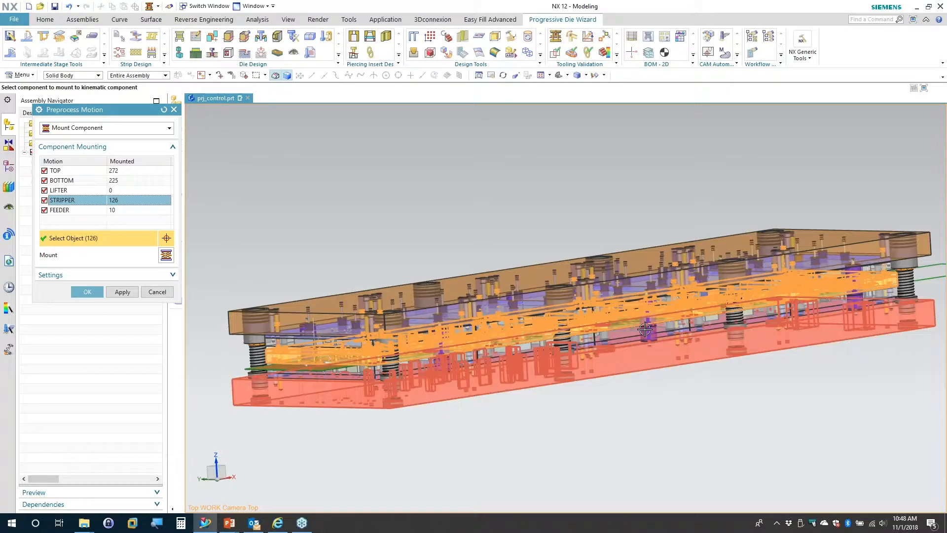
{"action": "left_click", "coordinate": [87, 292]}
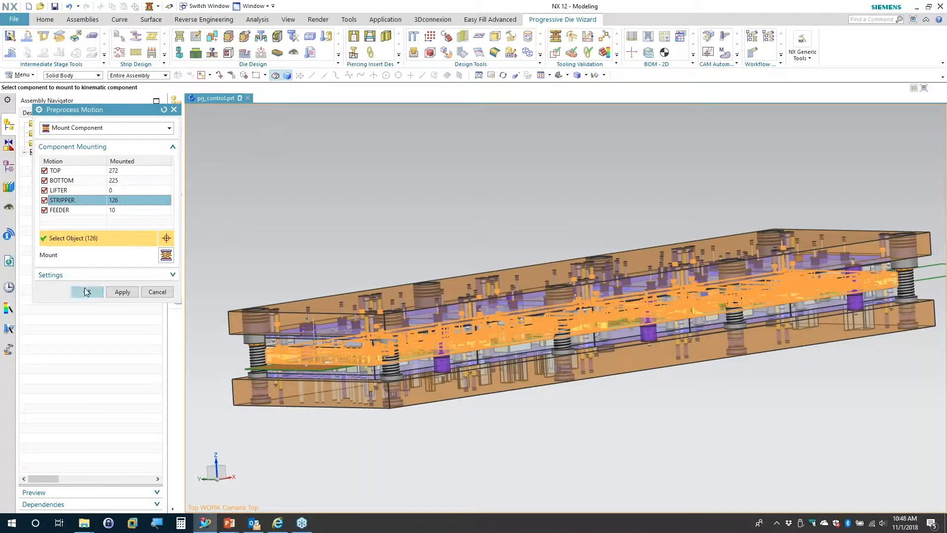
{"action": "left_click", "coordinate": [86, 291]}
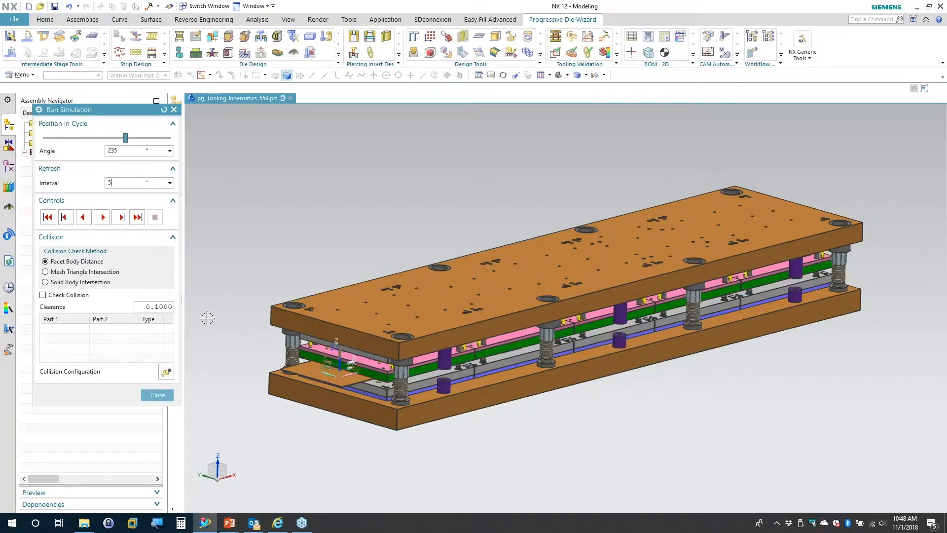
{"action": "mouse_move", "coordinate": [102, 217]}
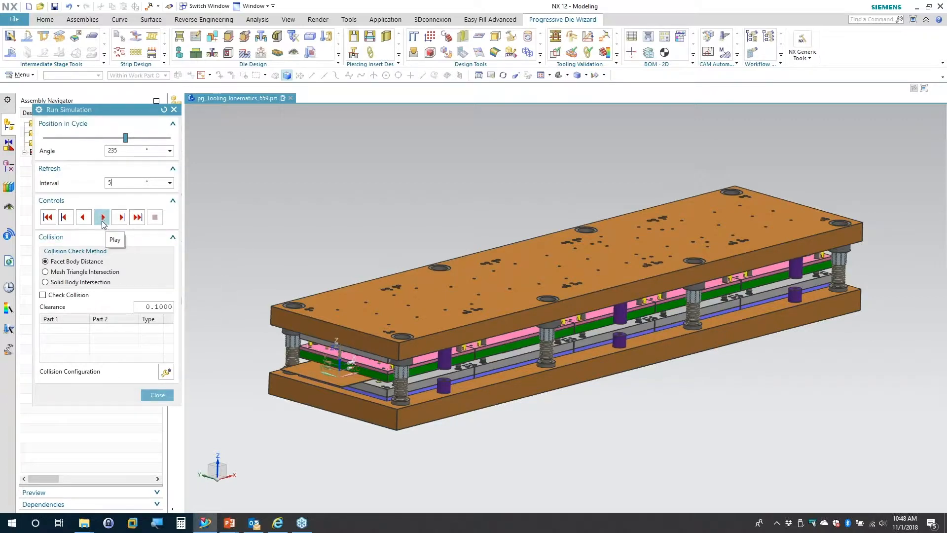
Play the Run Simulation at a 5° interval so the die opens and closes.
{"action": "left_click", "coordinate": [101, 216]}
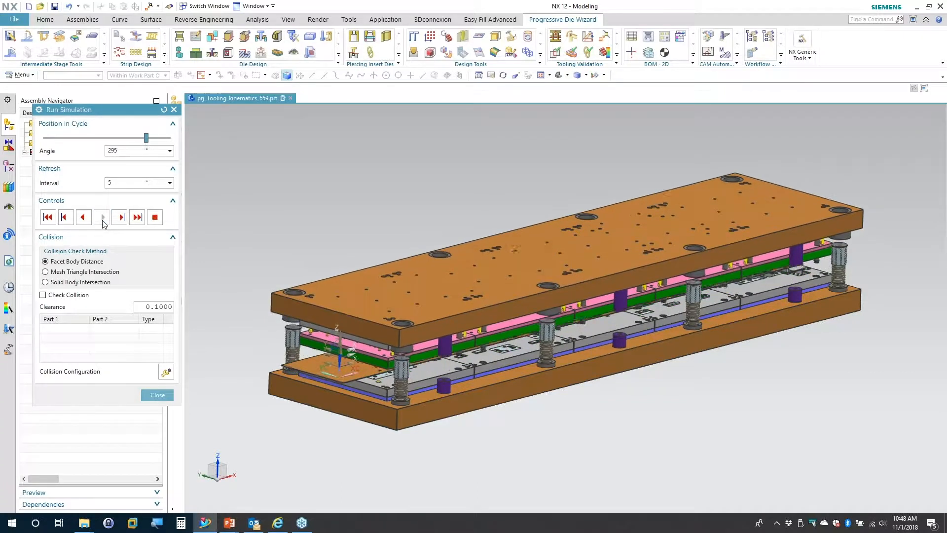
{"action": "left_click", "coordinate": [102, 217]}
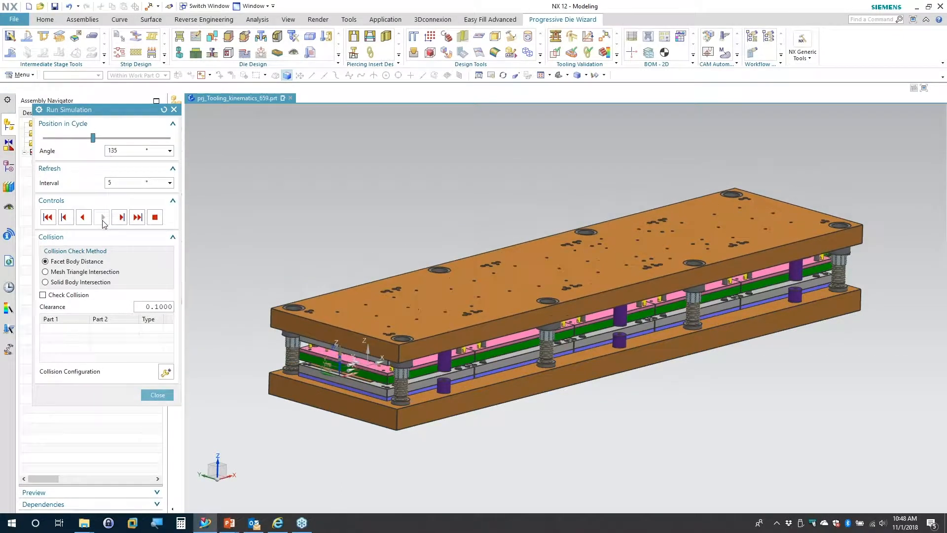
{"action": "left_click", "coordinate": [102, 217]}
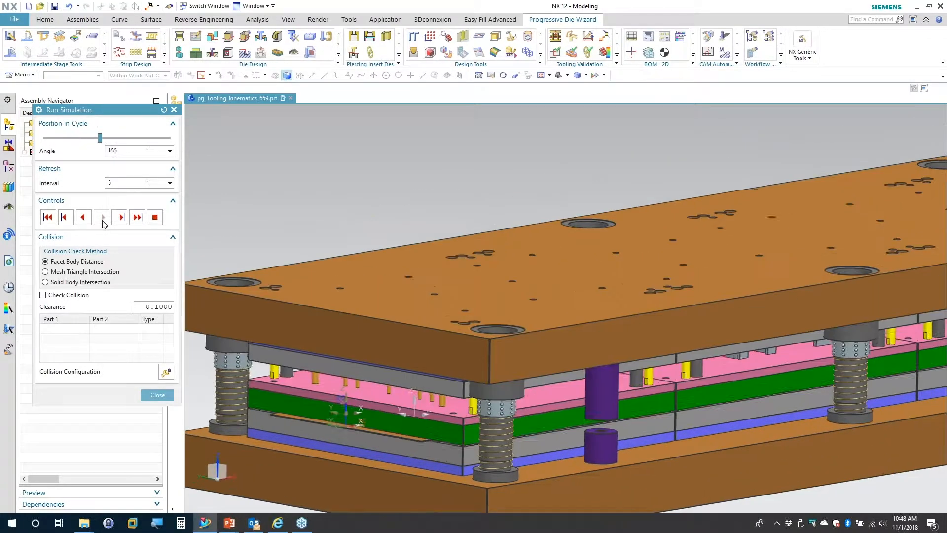
{"action": "left_click", "coordinate": [102, 217]}
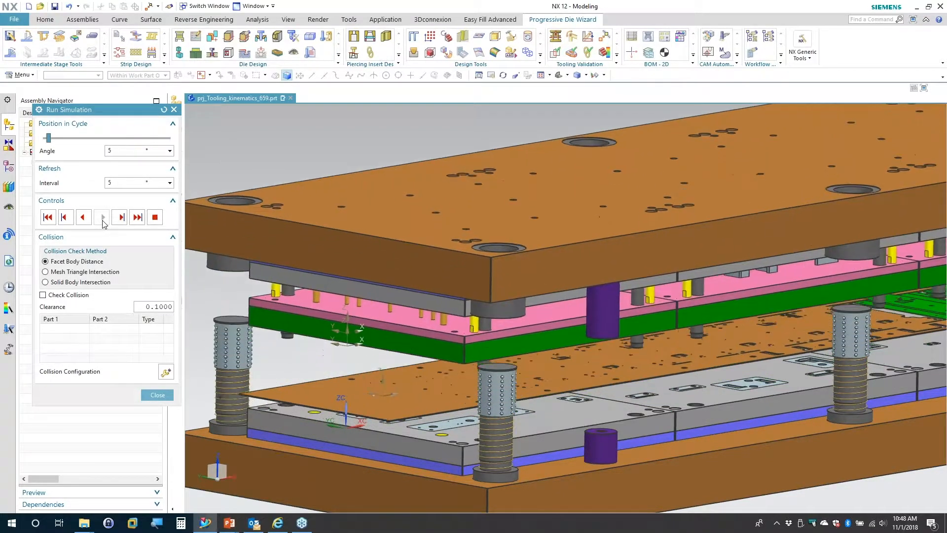
{"action": "left_click", "coordinate": [102, 217]}
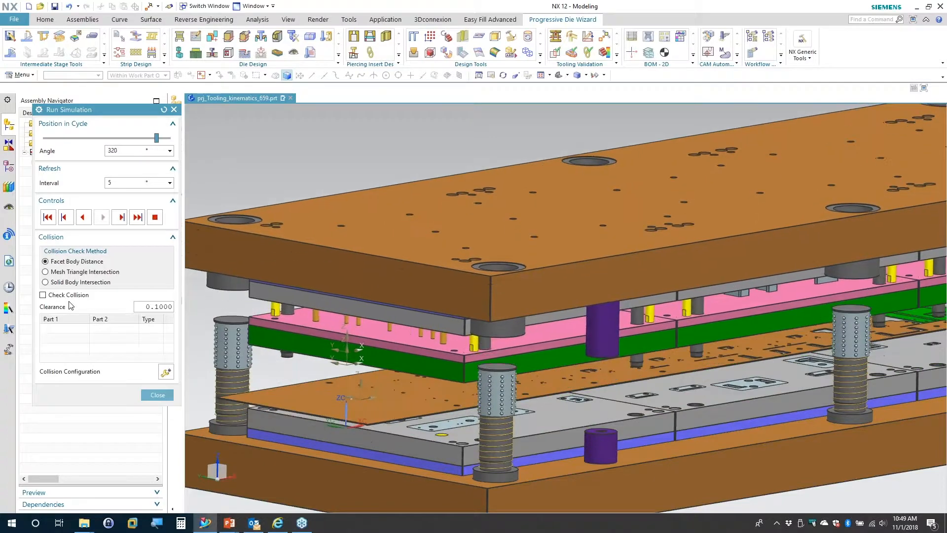
Orbit around the moving plates and strip from below, front and above, then stop the simulation.
{"action": "left_click_drag", "start_coordinate": [156, 137], "coordinate": [107, 138]}
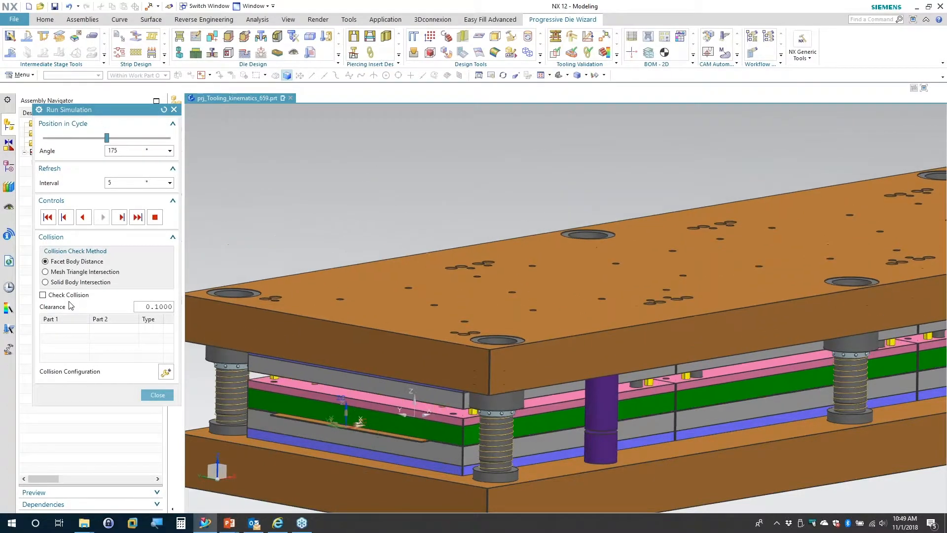
{"action": "left_click_drag", "start_coordinate": [107, 137], "coordinate": [62, 137]}
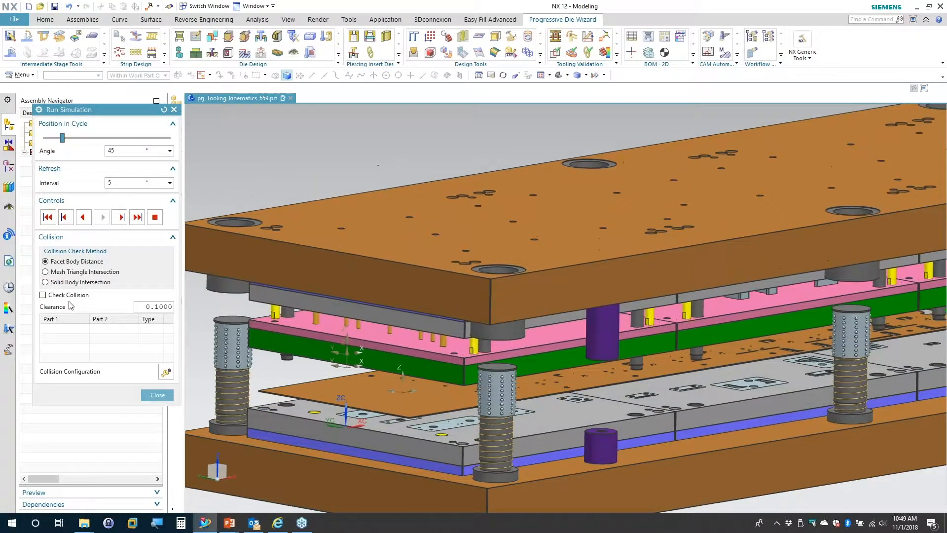
{"action": "left_click_drag", "start_coordinate": [60, 137], "coordinate": [145, 137]}
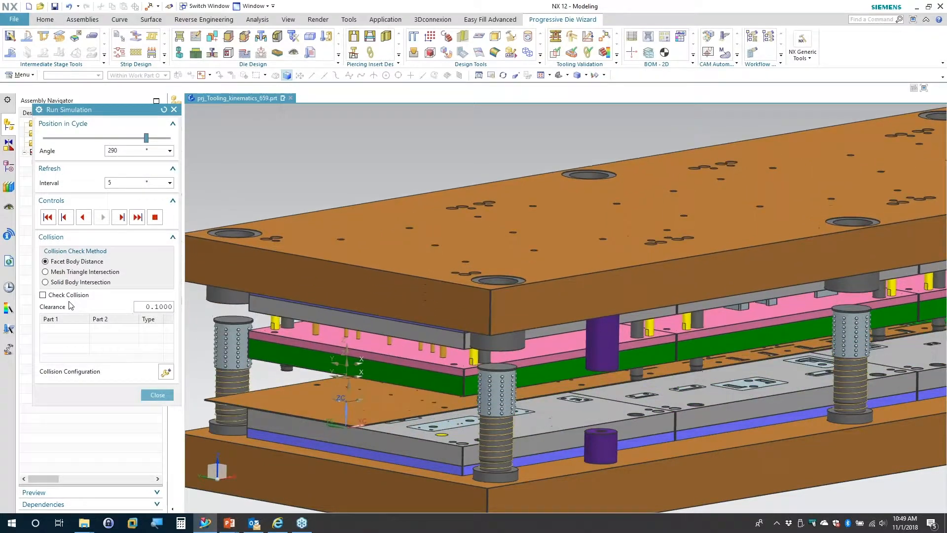
{"action": "left_click_drag", "start_coordinate": [145, 138], "coordinate": [79, 138]}
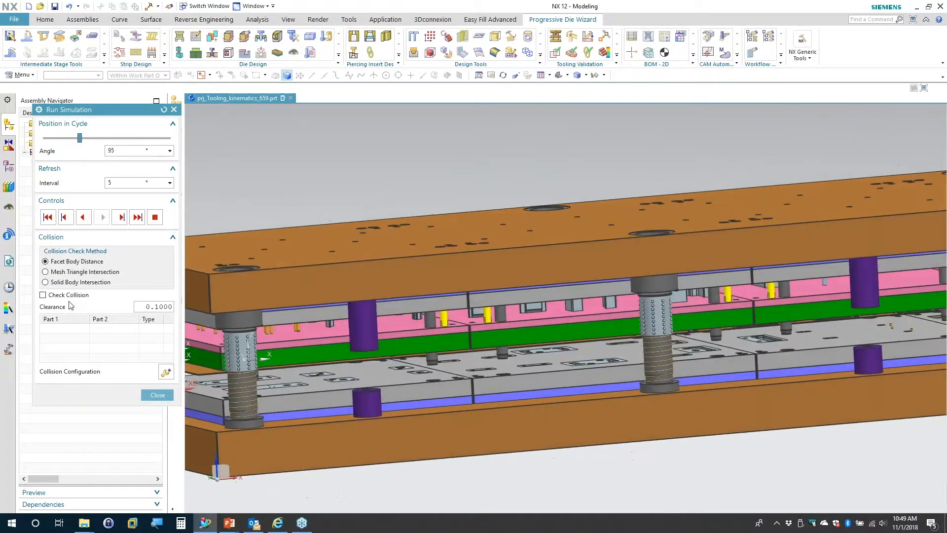
{"action": "left_click_drag", "start_coordinate": [79, 137], "coordinate": [151, 137]}
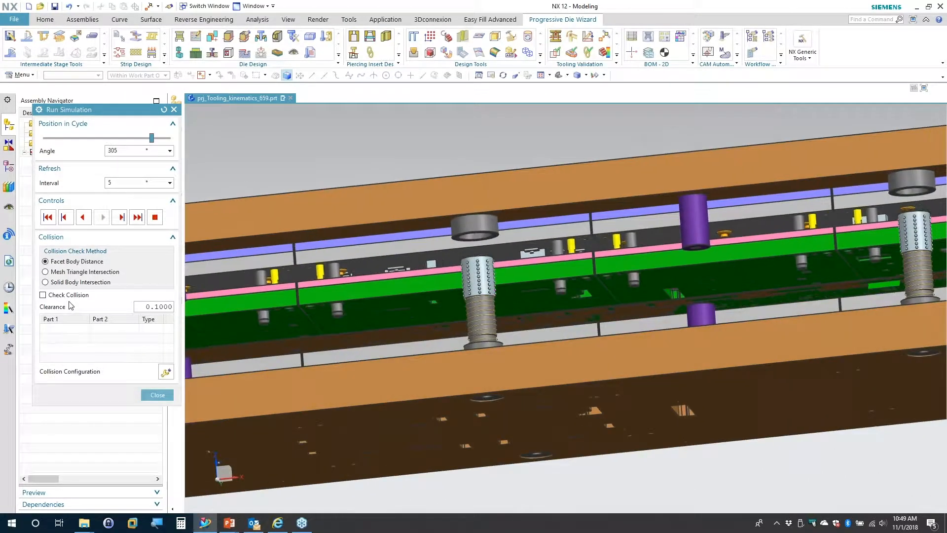
{"action": "left_click_drag", "start_coordinate": [151, 137], "coordinate": [78, 138]}
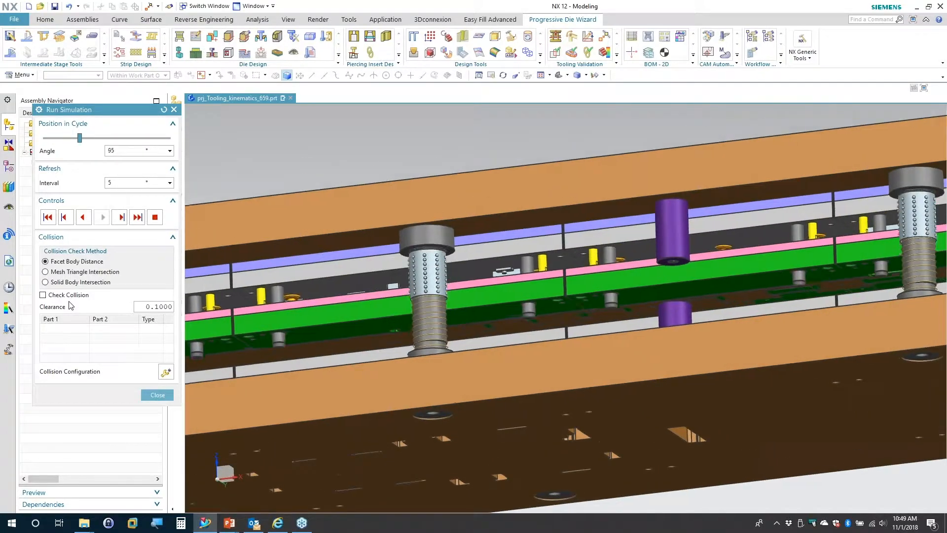
{"action": "left_click_drag", "start_coordinate": [79, 138], "coordinate": [150, 138]}
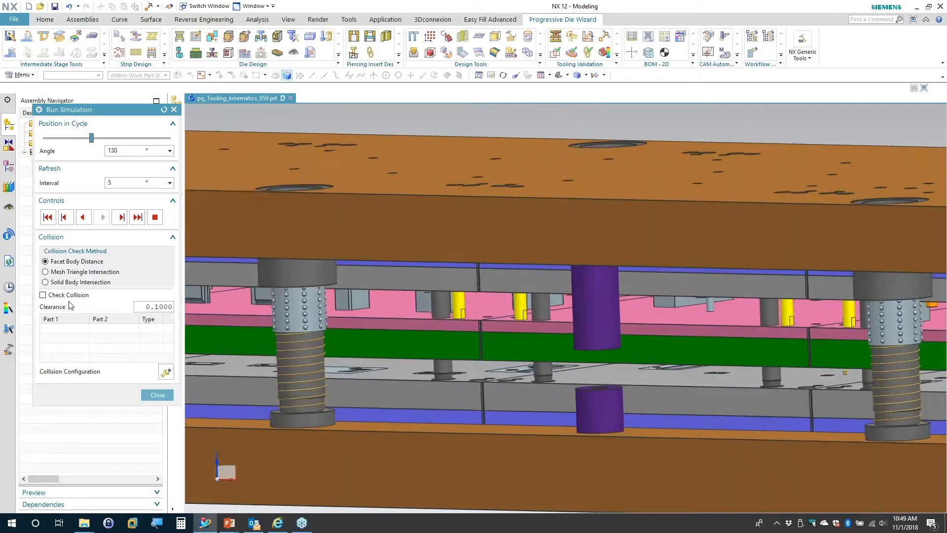
{"action": "left_click_drag", "start_coordinate": [92, 137], "coordinate": [146, 137]}
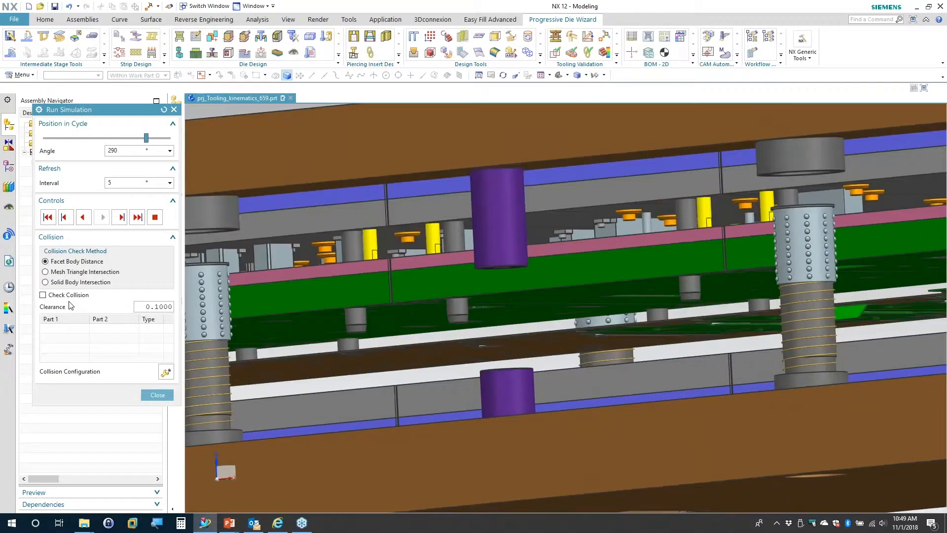
{"action": "left_click_drag", "start_coordinate": [145, 138], "coordinate": [79, 138]}
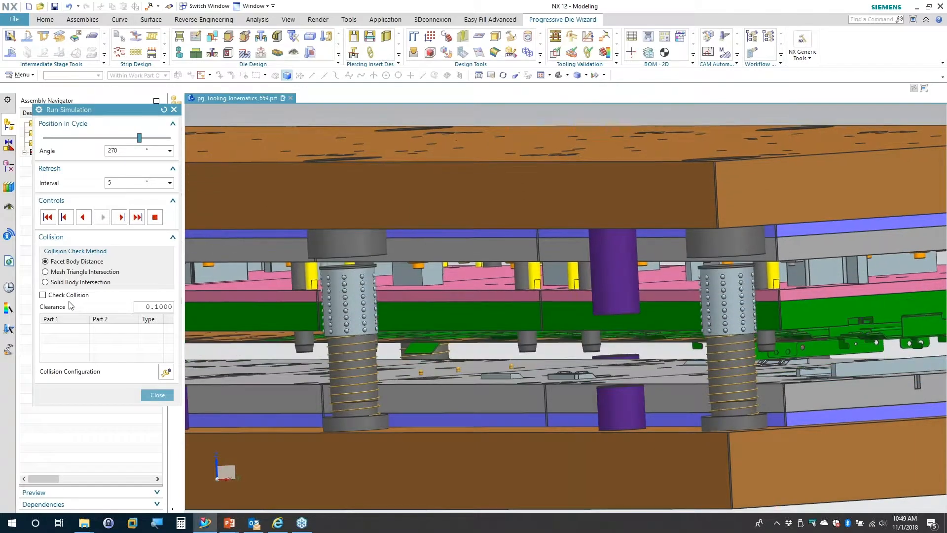
{"action": "left_click_drag", "start_coordinate": [139, 138], "coordinate": [86, 138]}
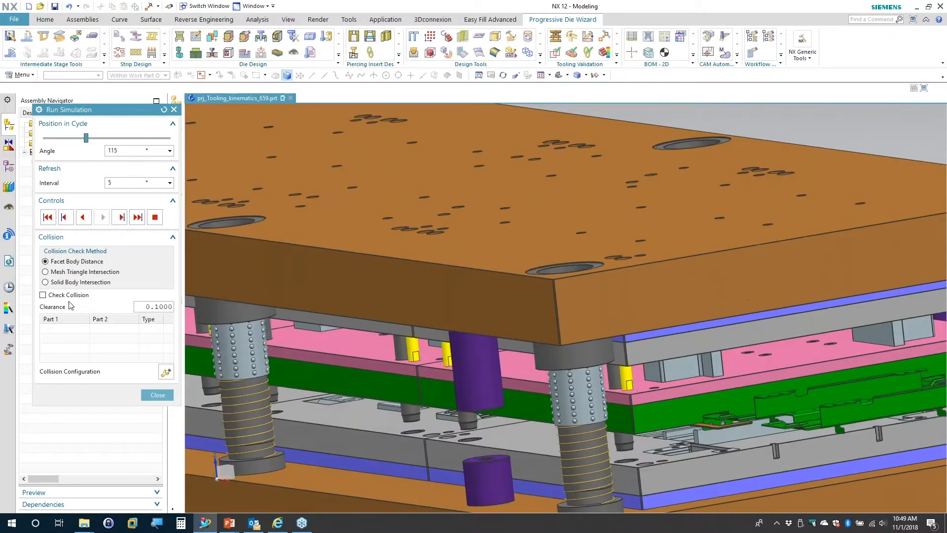
{"action": "left_click_drag", "start_coordinate": [86, 138], "coordinate": [161, 138]}
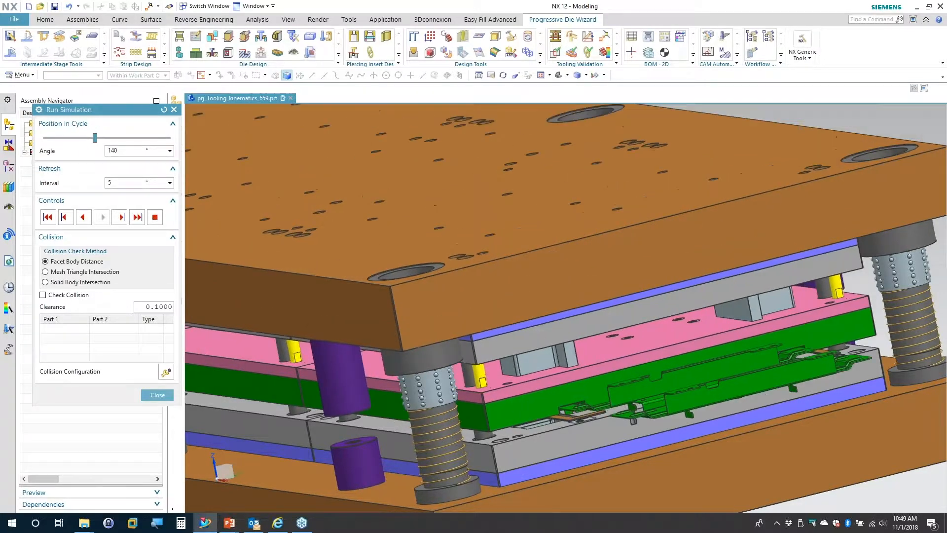
{"action": "left_click_drag", "start_coordinate": [94, 138], "coordinate": [75, 138]}
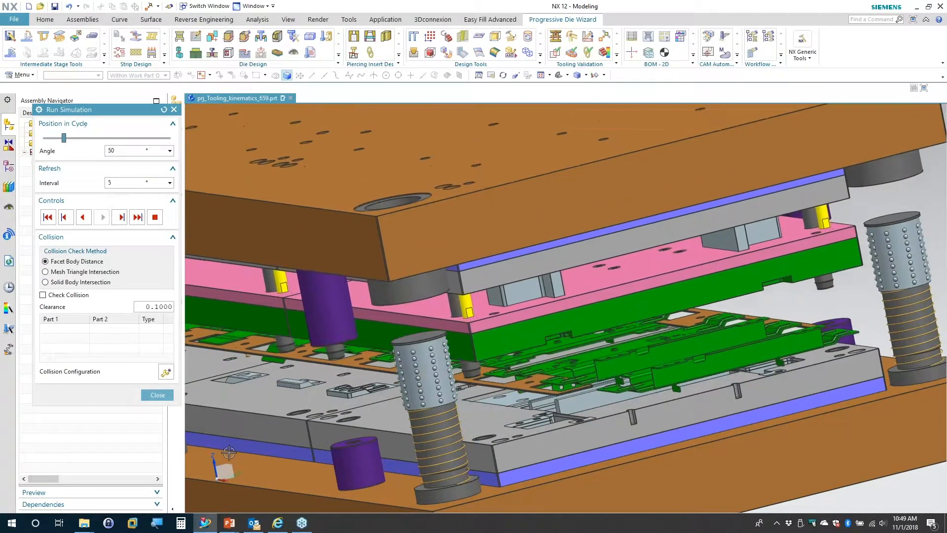
{"action": "left_click", "coordinate": [155, 216]}
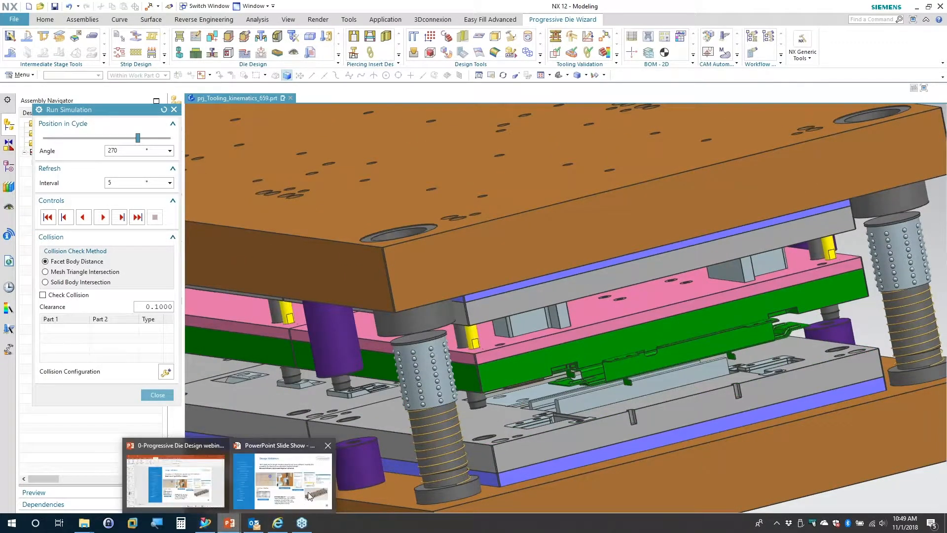
Switch to the PowerPoint slide show on the Design Change & Propagation Control slide.
{"action": "left_click", "coordinate": [281, 477]}
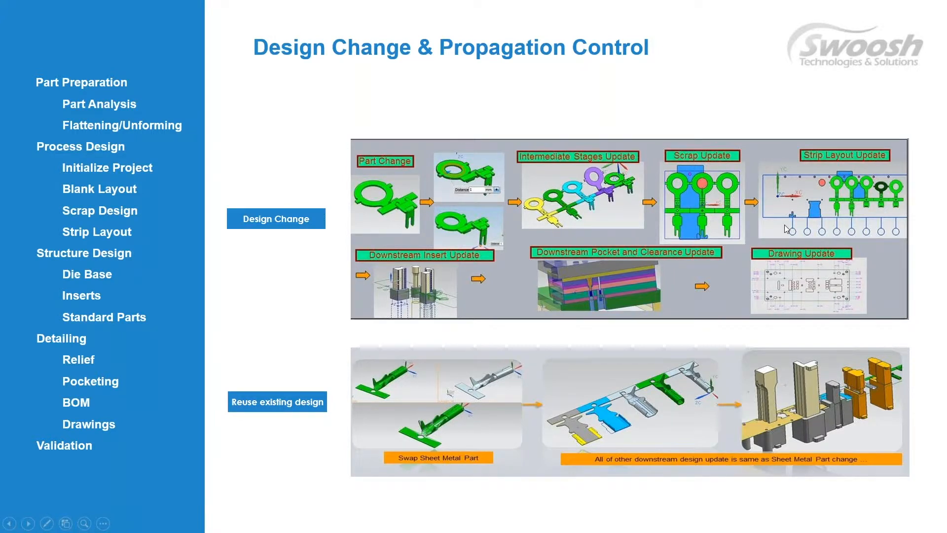
{"action": "mouse_move", "coordinate": [452, 224]}
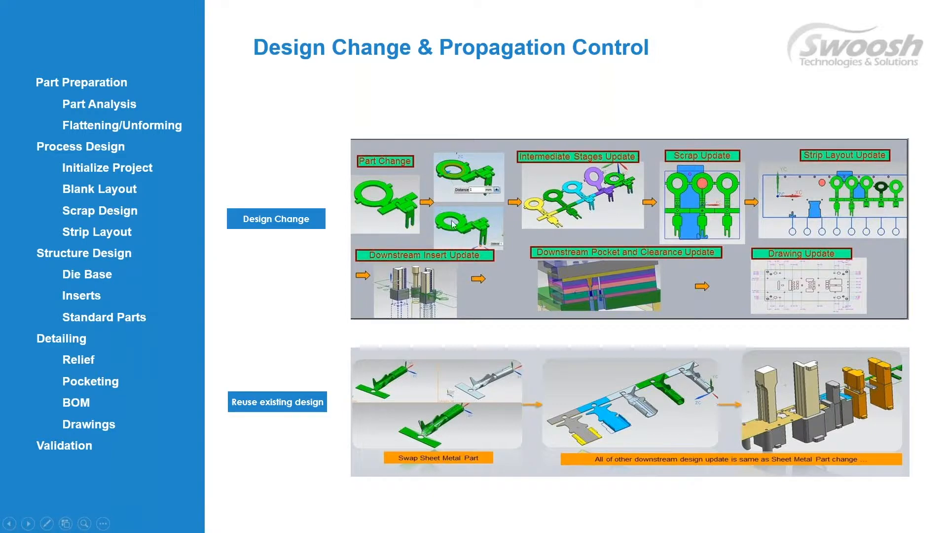
{"action": "mouse_move", "coordinate": [587, 192]}
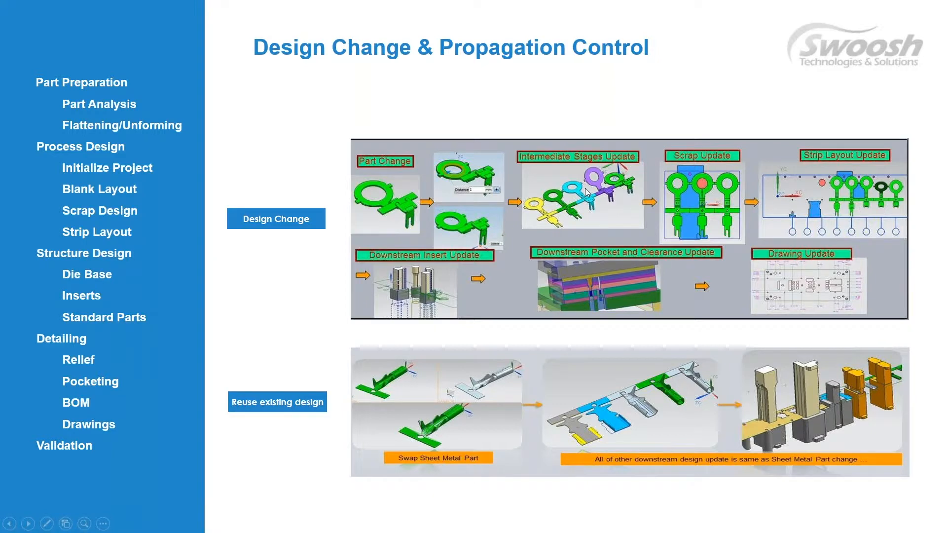